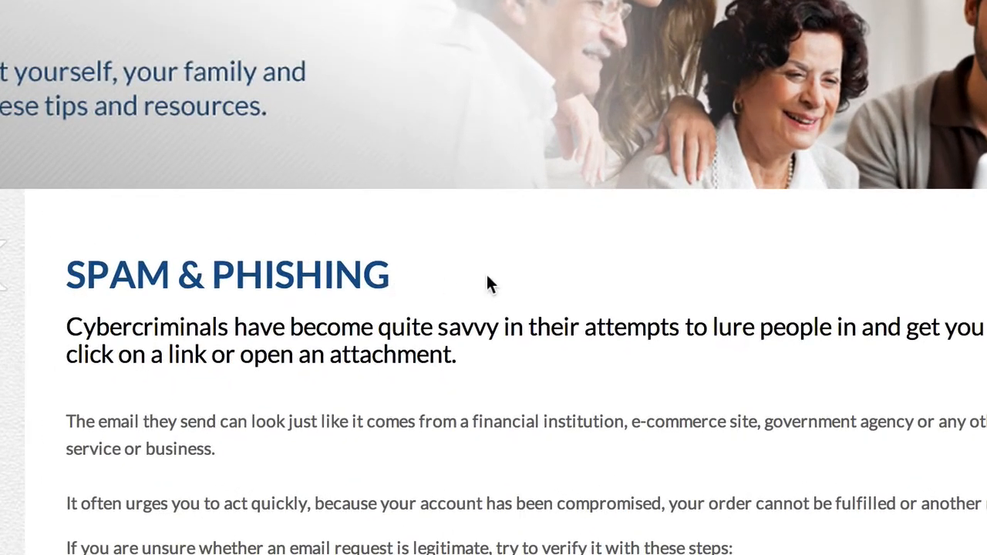
Scroll past the spam-reduction tips to the Phishing and Spear Phishing sections.
scroll(down, 3)
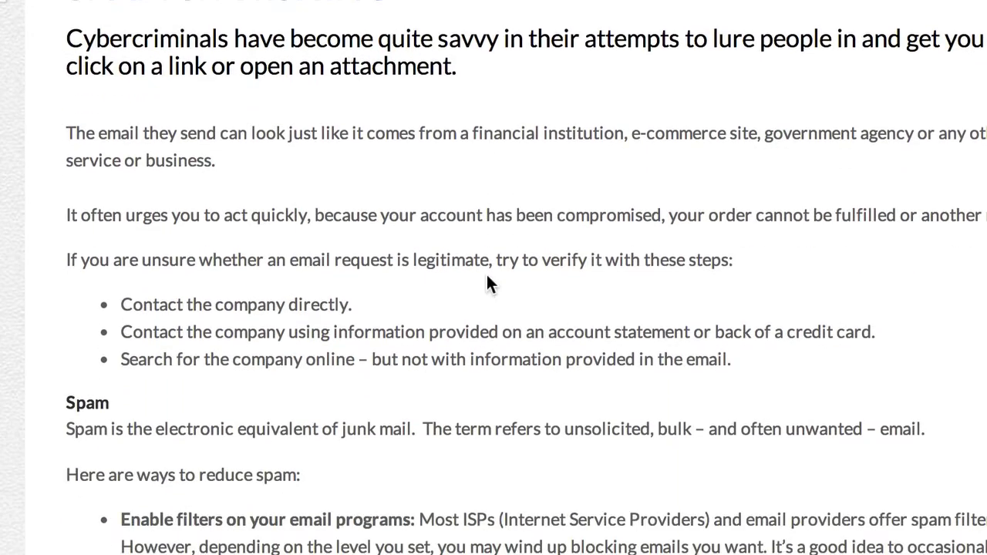
scroll(down, 3)
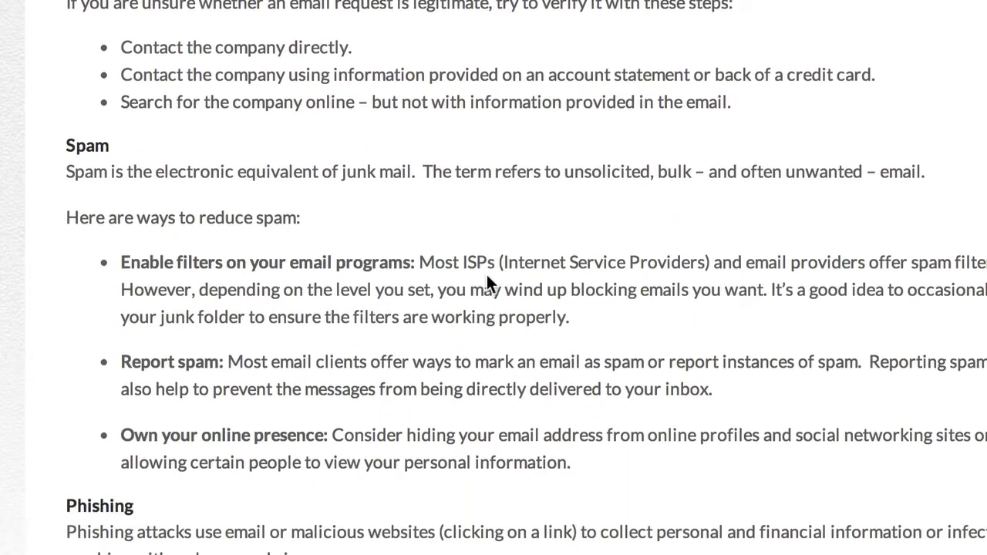
scroll(down, 3)
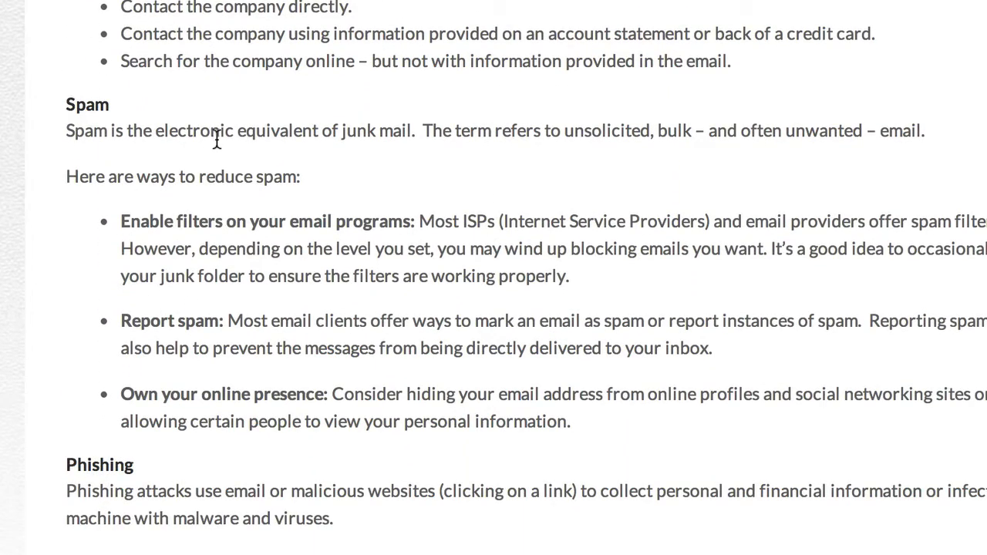
mouse_move(423, 131)
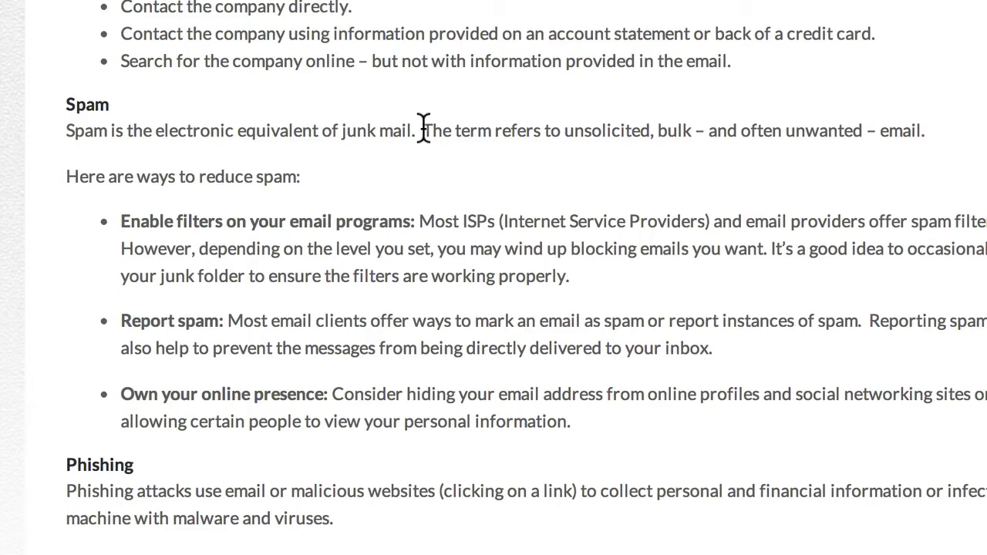
scroll(down, 3)
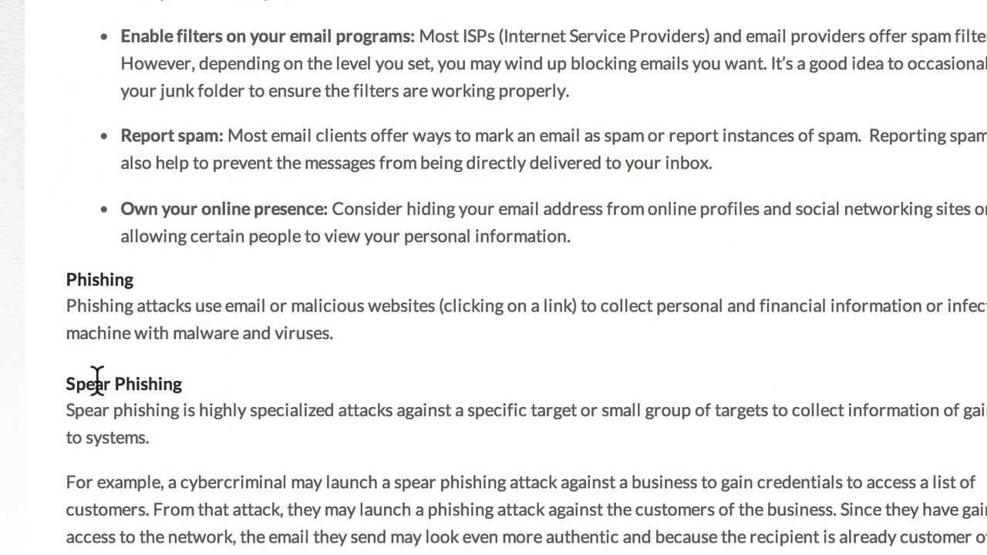
mouse_move(139, 311)
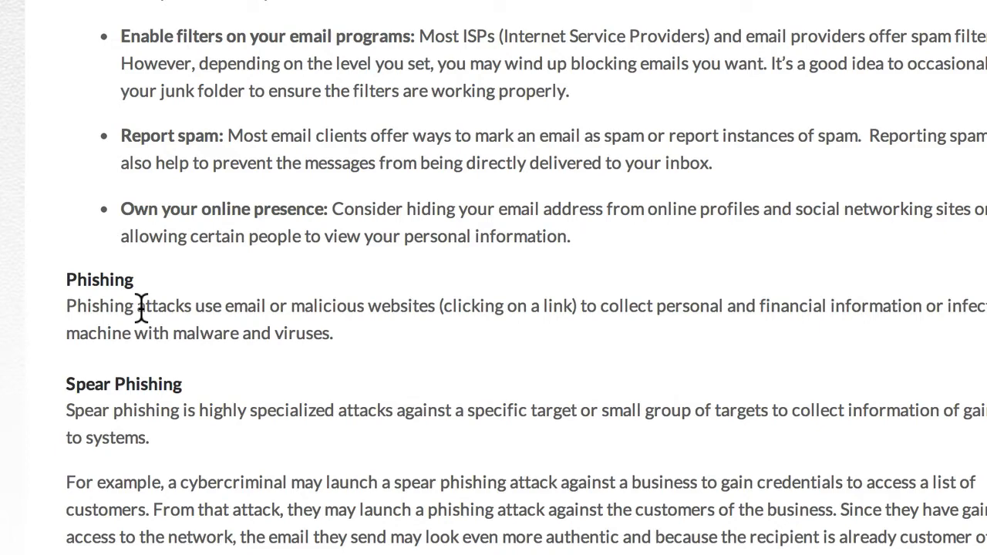
mouse_move(93, 308)
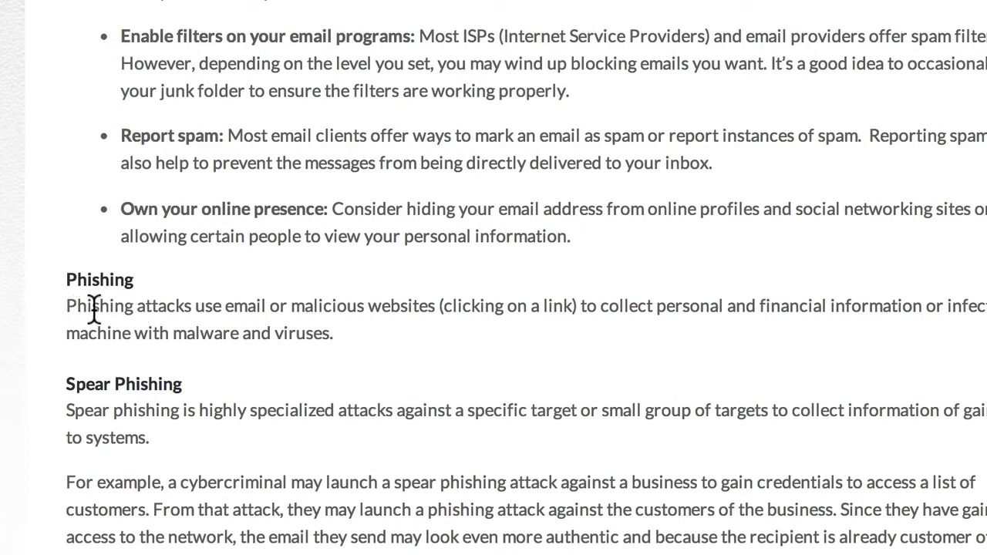
mouse_move(154, 274)
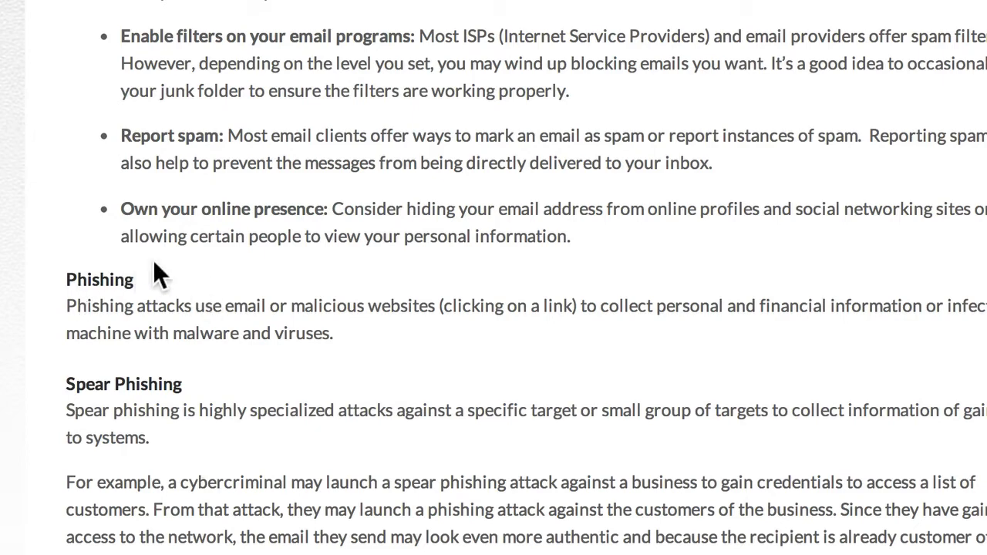
mouse_move(397, 270)
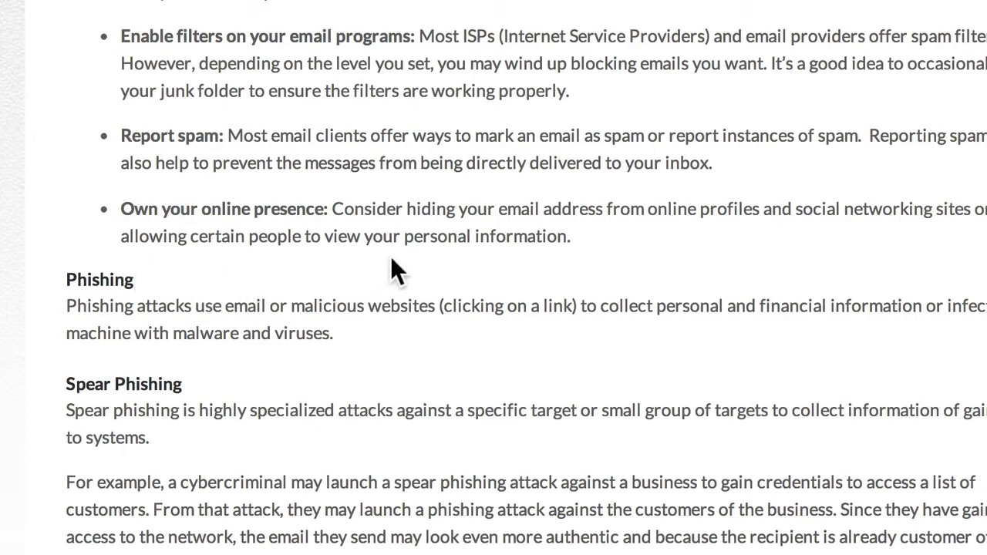
mouse_move(679, 370)
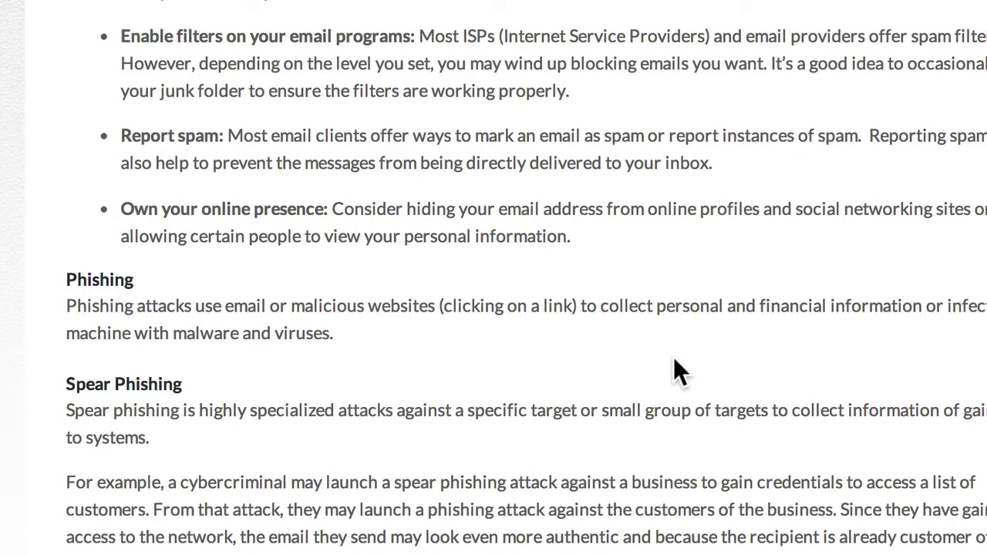
mouse_move(894, 308)
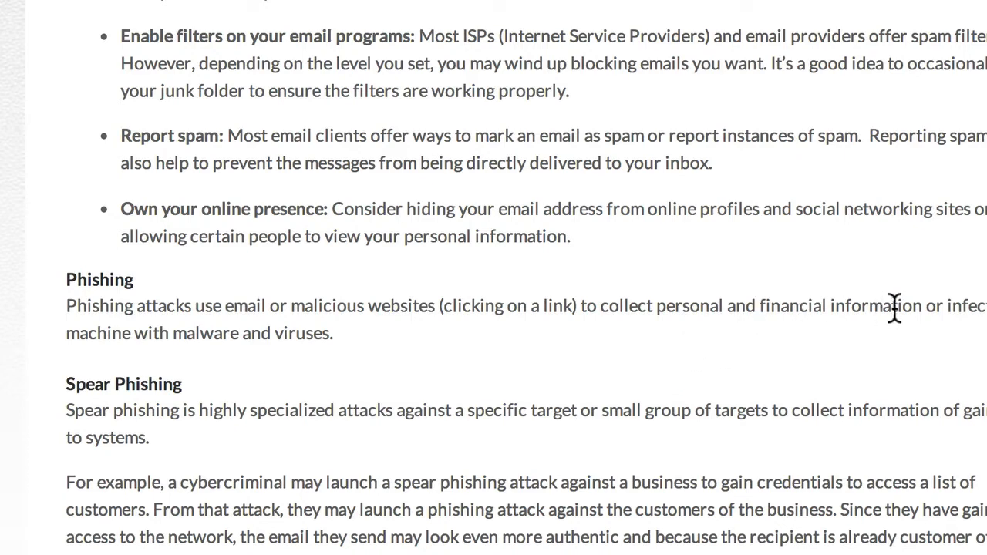
mouse_move(4, 366)
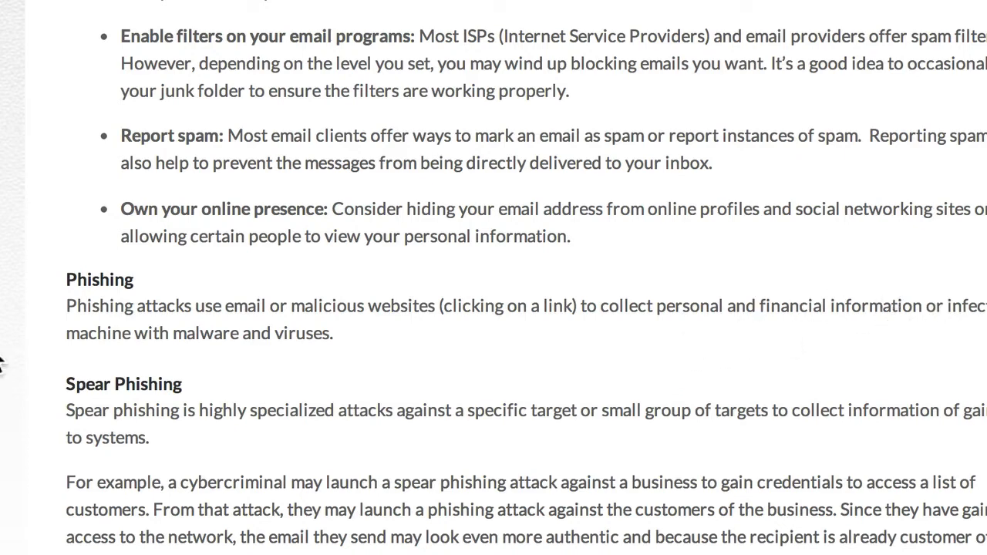
mouse_move(364, 347)
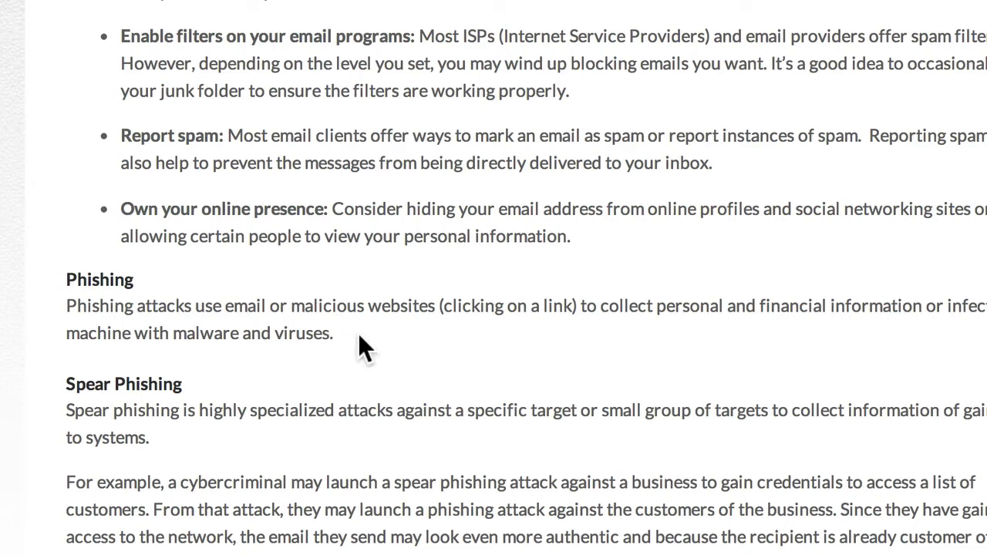
mouse_move(49, 262)
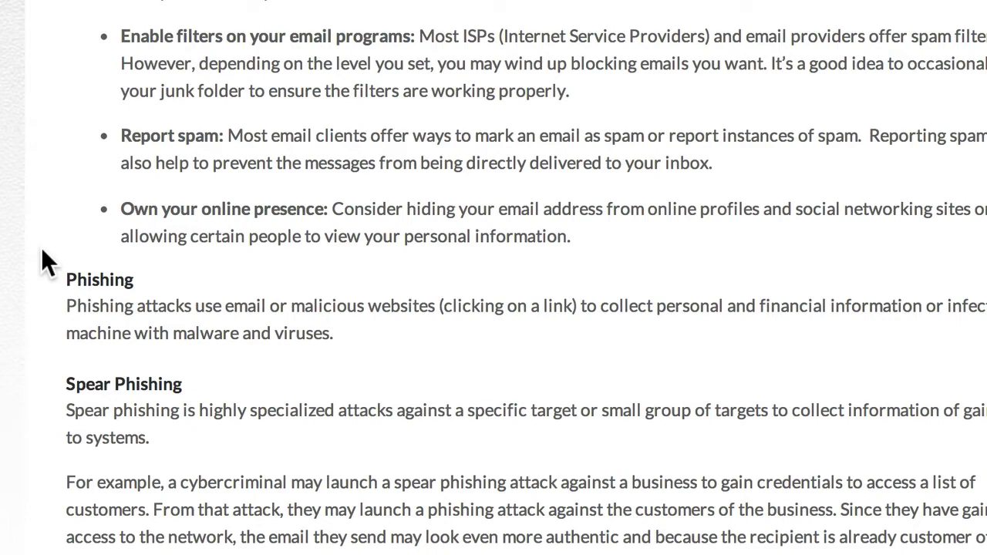
mouse_move(76, 302)
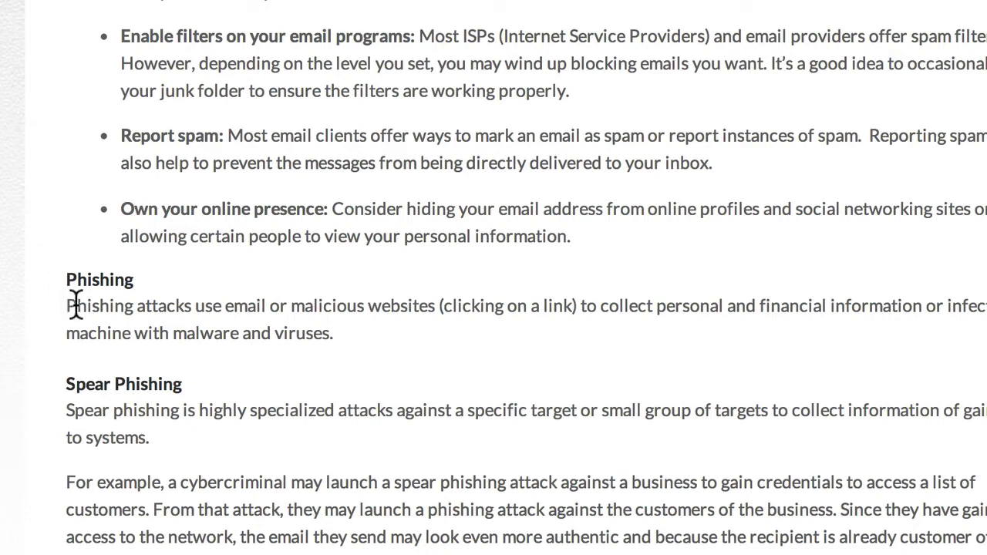
mouse_move(50, 219)
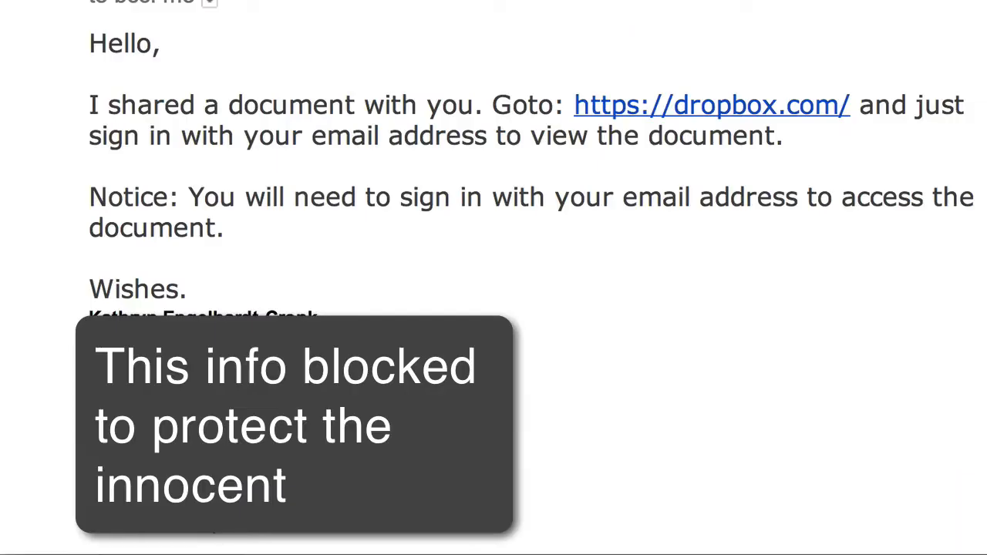
mouse_move(960, 463)
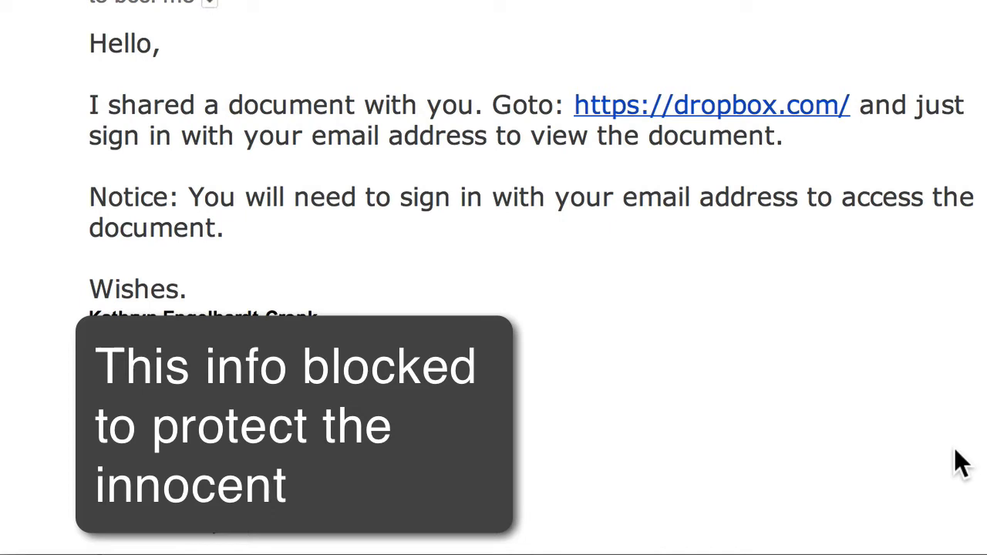
mouse_move(62, 92)
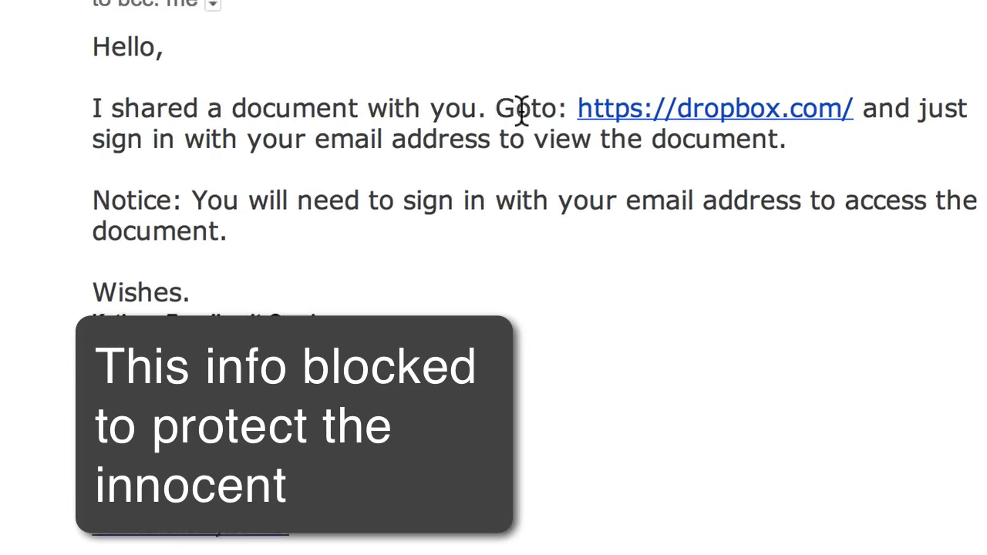
mouse_move(521, 93)
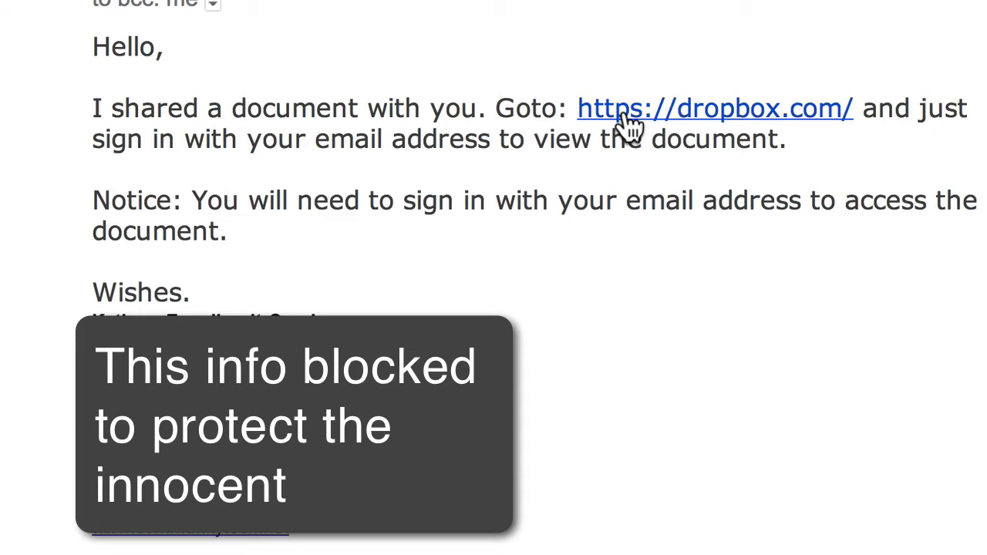
mouse_move(667, 123)
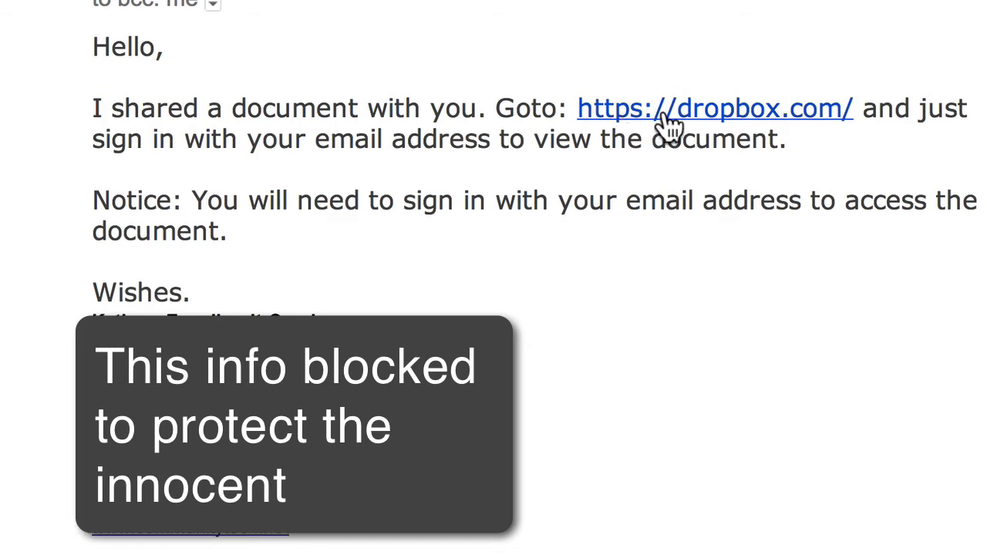
mouse_move(733, 123)
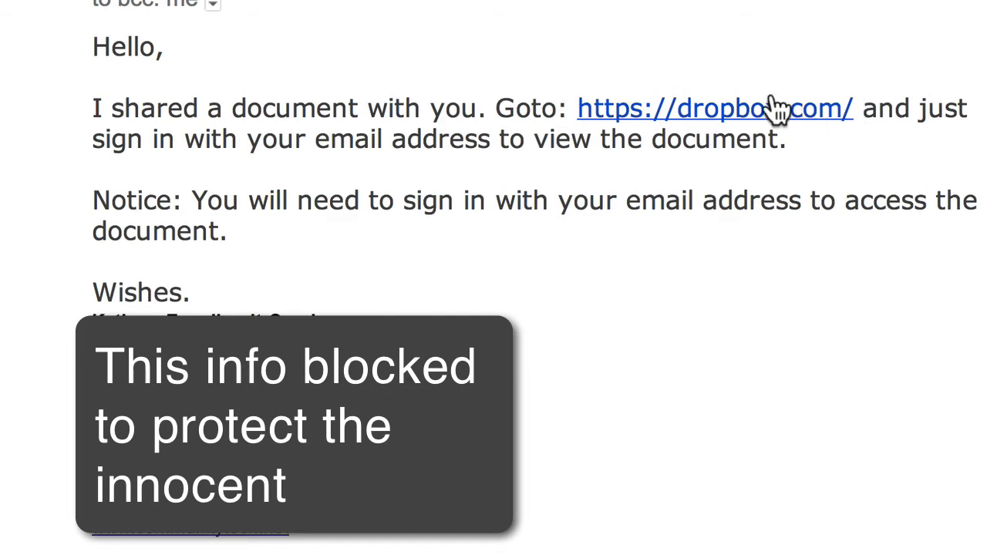
mouse_move(606, 120)
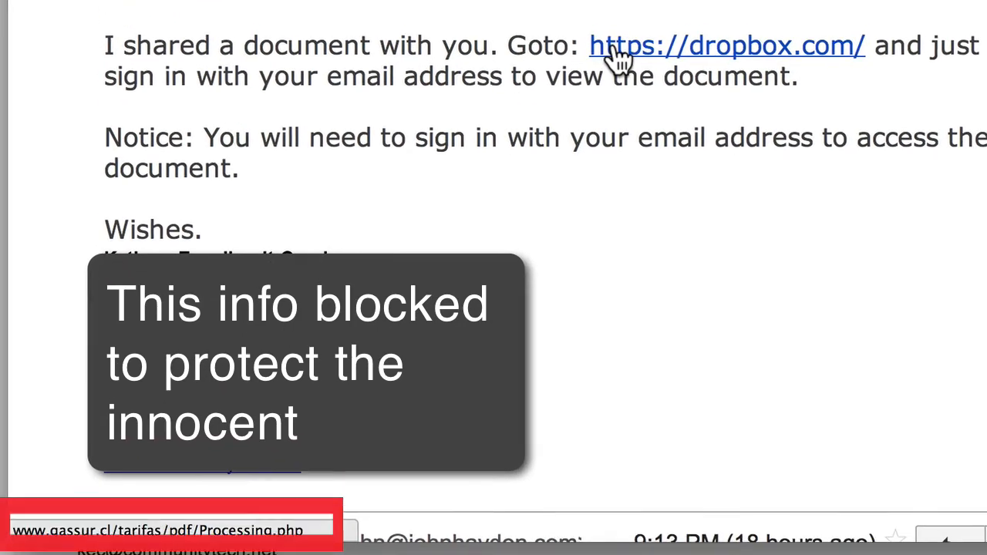
Hover the dropbox.com link to expose gassur.cl/tarifas/pdf/Processing.php, then follow it.
scroll(up, 3)
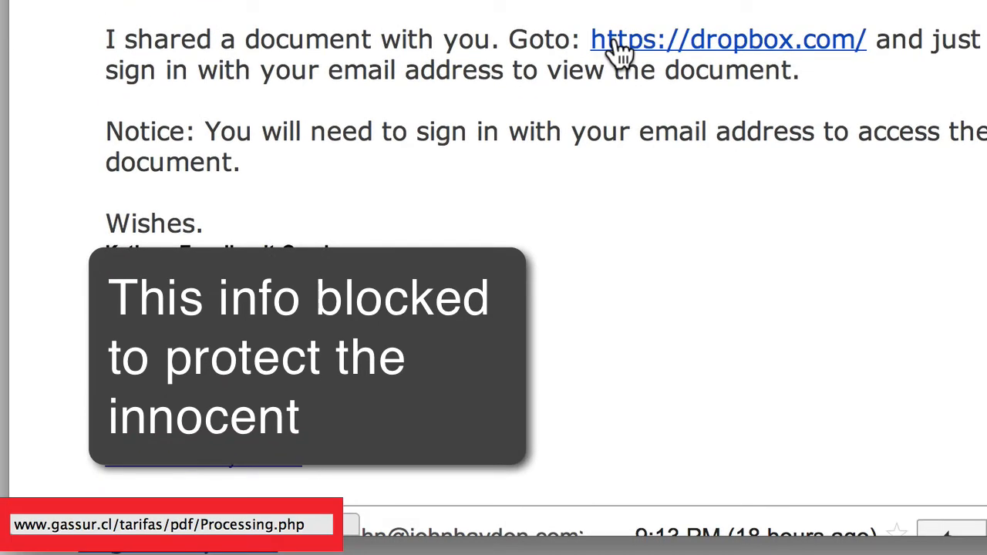
mouse_move(652, 47)
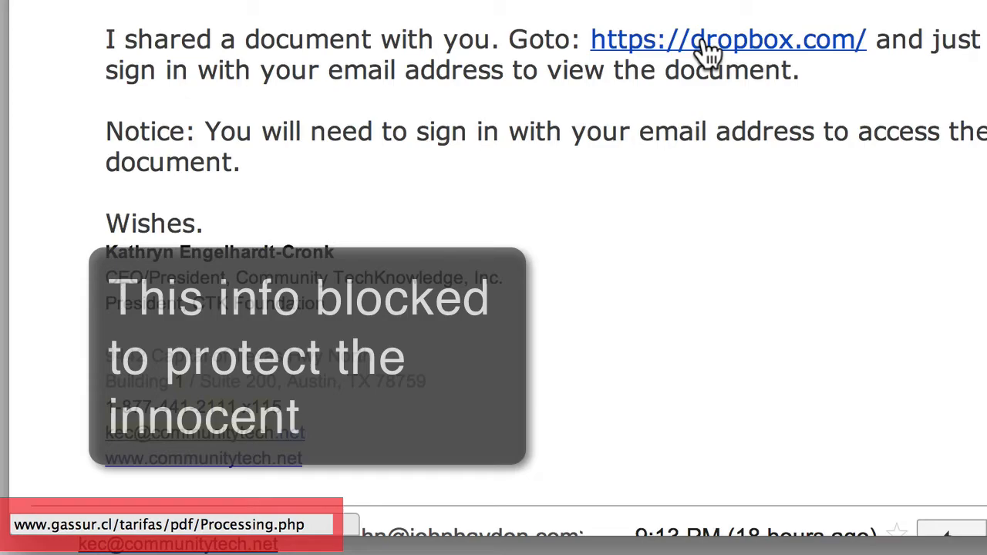
click(727, 38)
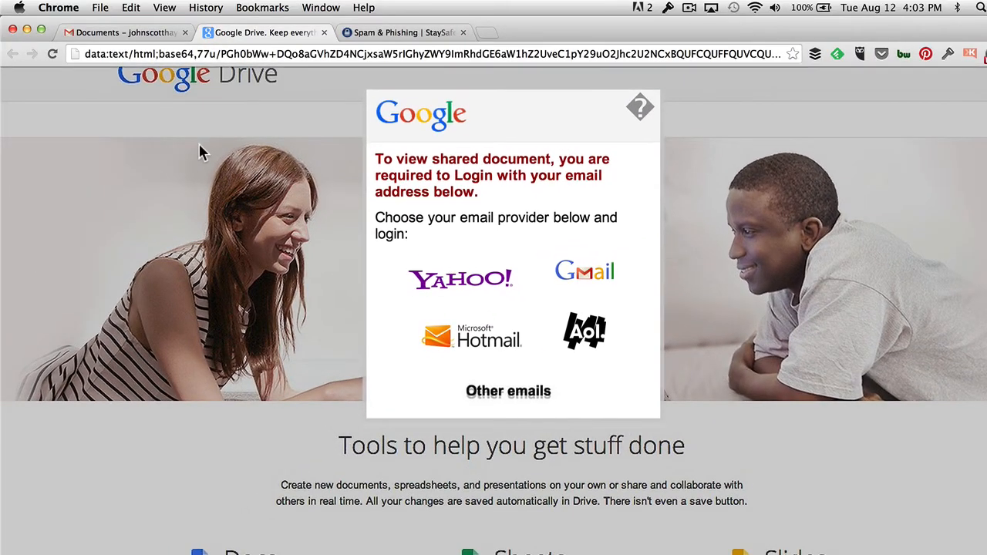
mouse_move(238, 532)
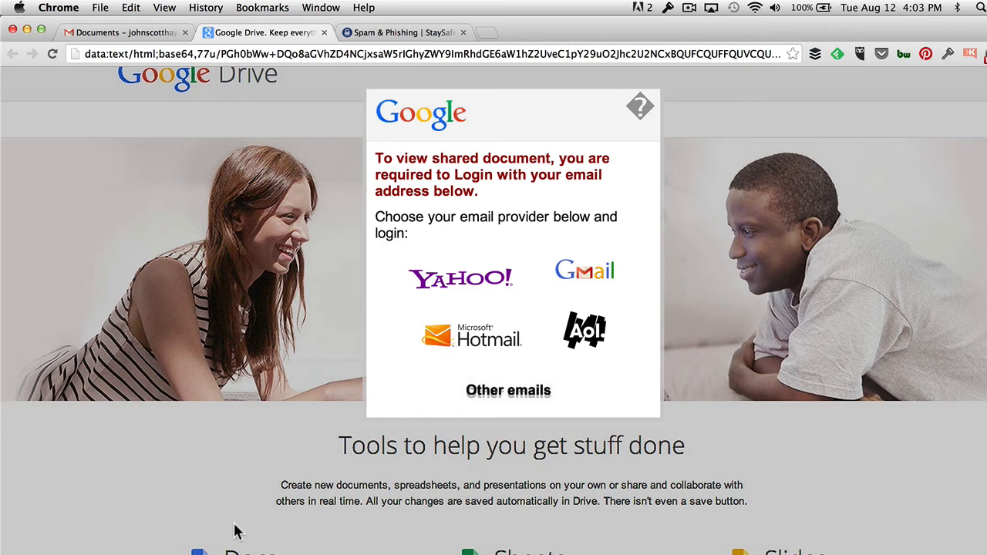
mouse_move(838, 418)
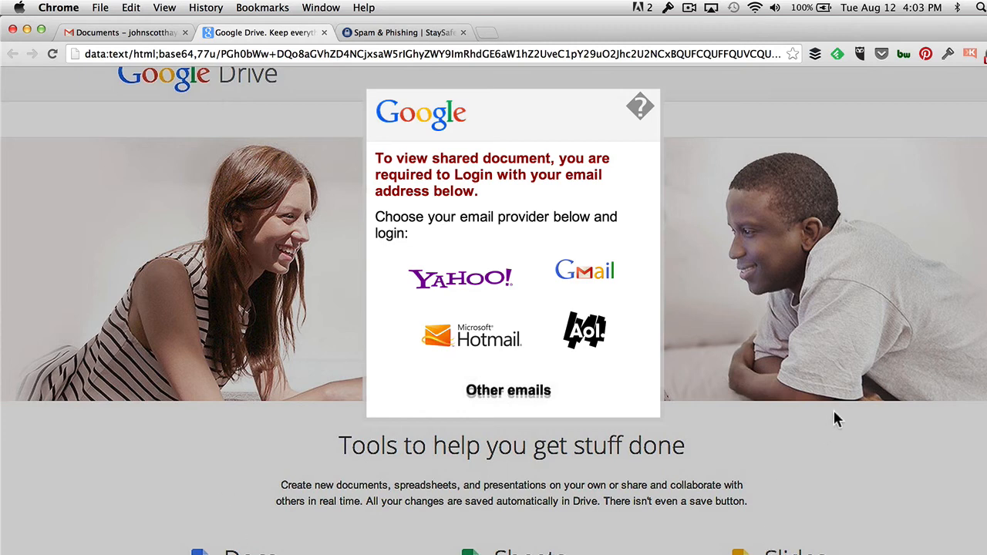
mouse_move(454, 193)
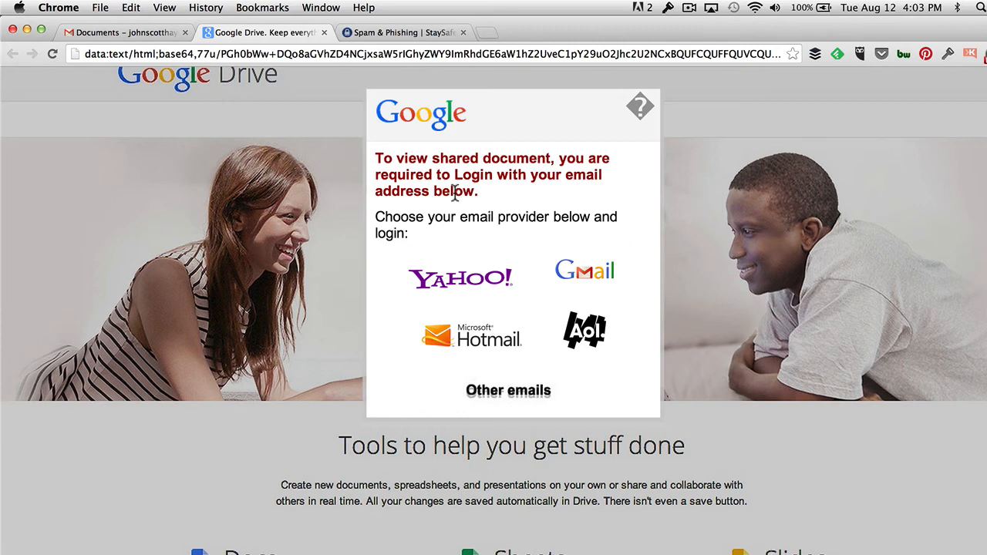
mouse_move(577, 155)
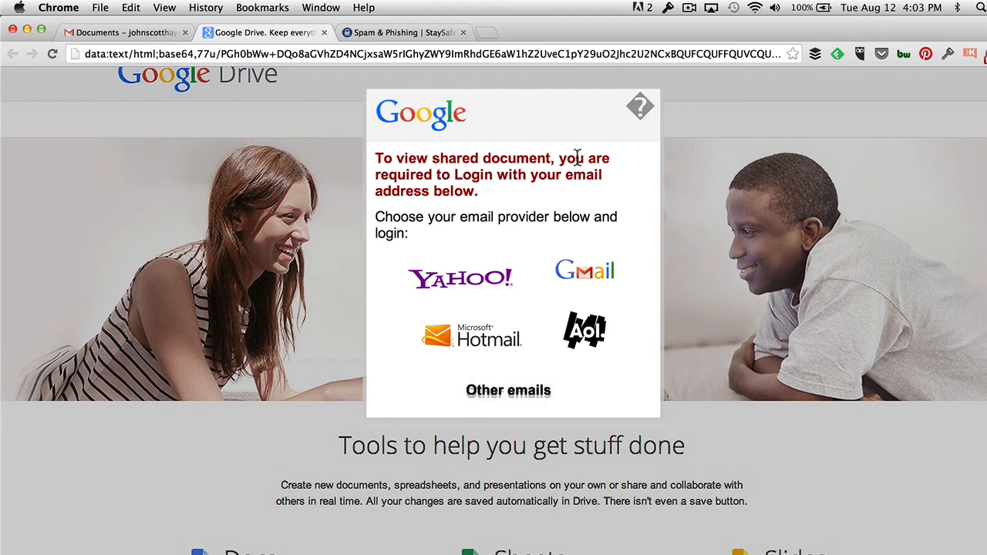
mouse_move(432, 208)
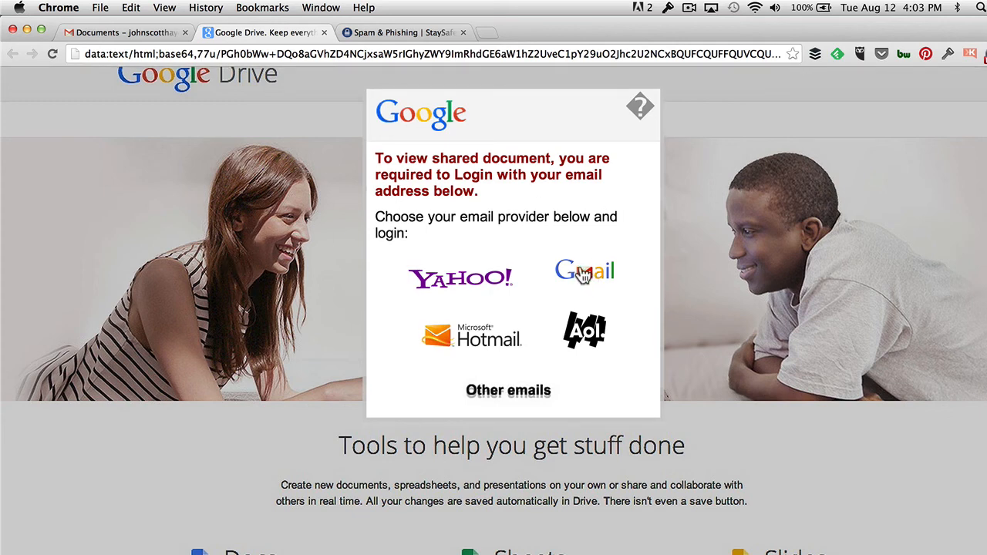
Choose Gmail among the email providers to reach the fake address-and-password form.
click(585, 272)
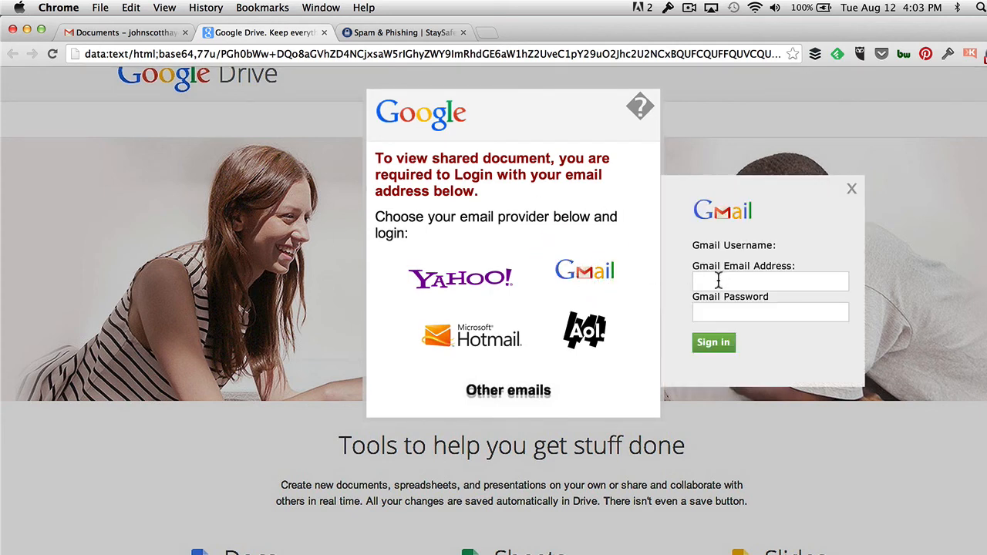
click(769, 280)
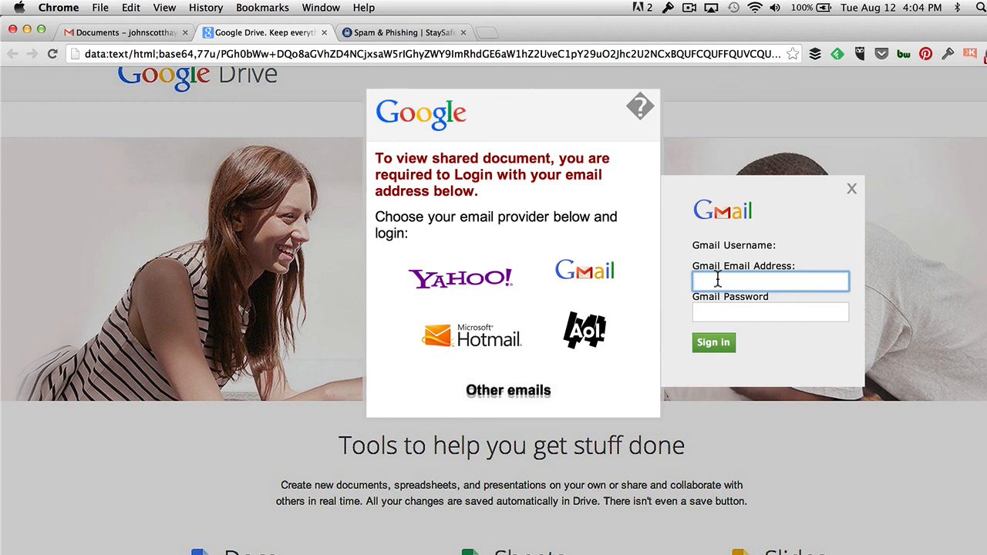
mouse_move(292, 53)
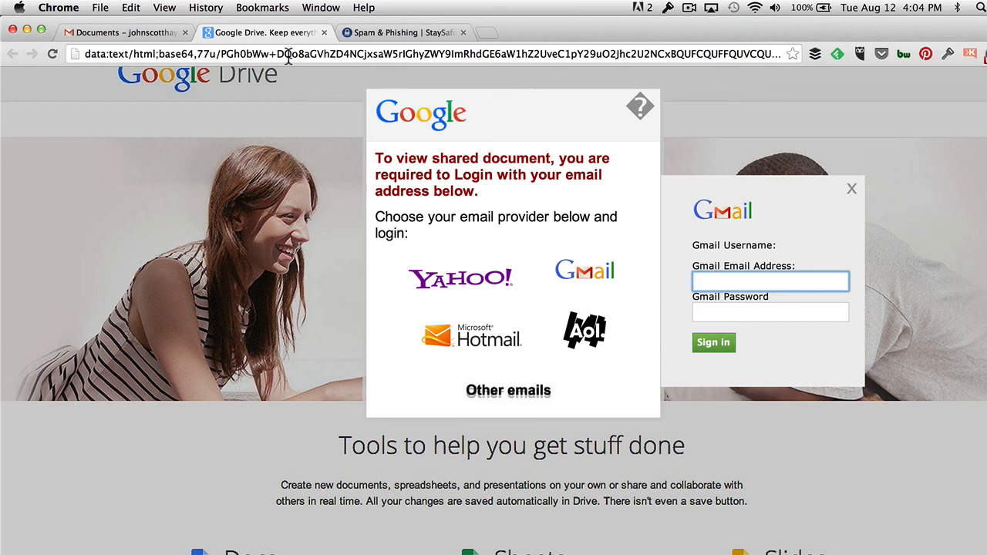
mouse_move(115, 365)
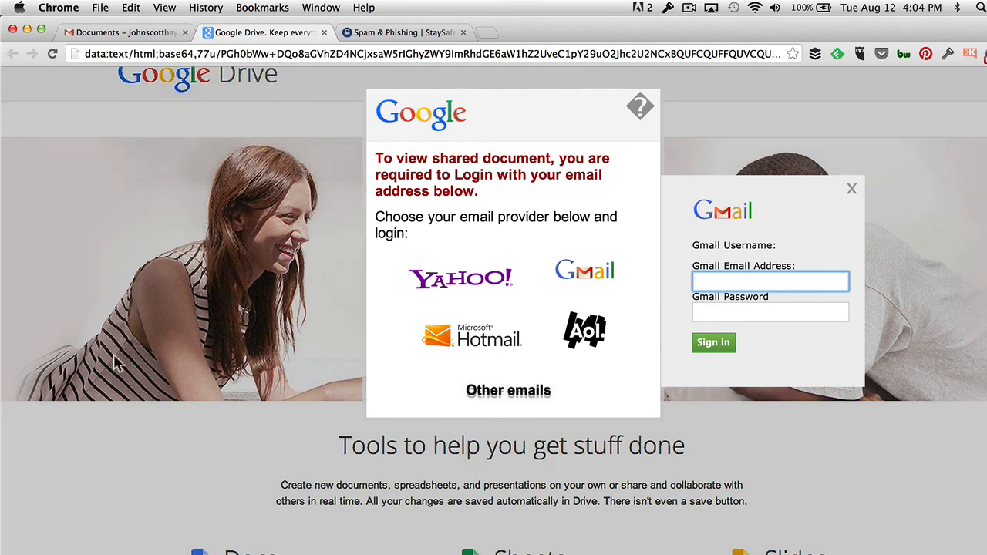